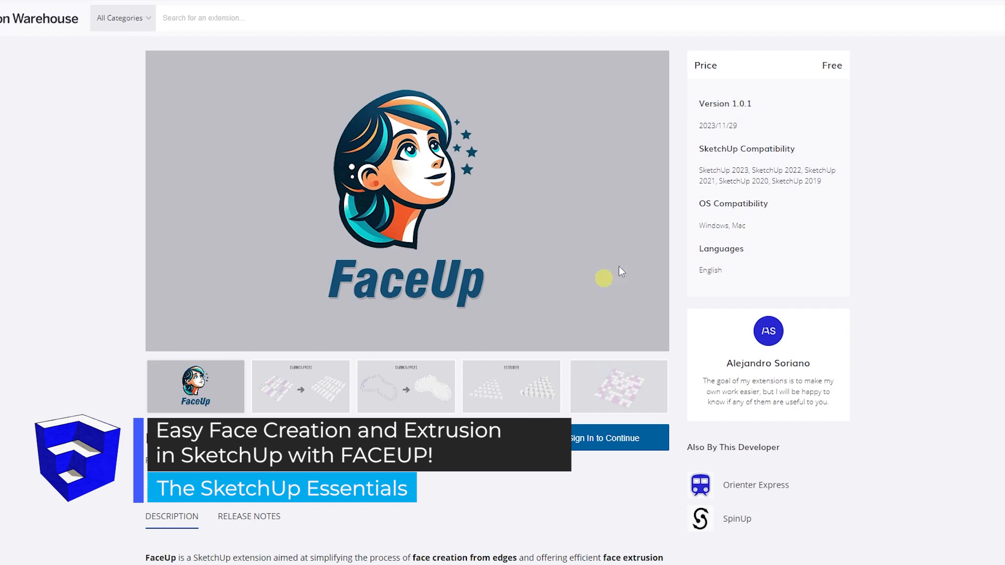
pyautogui.moveTo(847, 157)
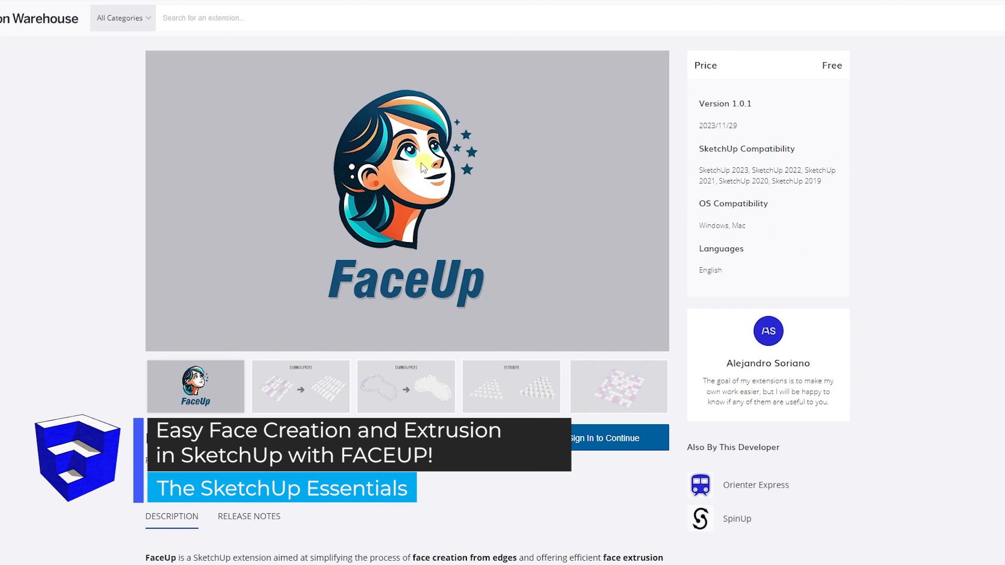
# Review the FaceUp extension page, highlighting the 'face creation from edges' phrase in its Features list
pyautogui.scroll(-3)
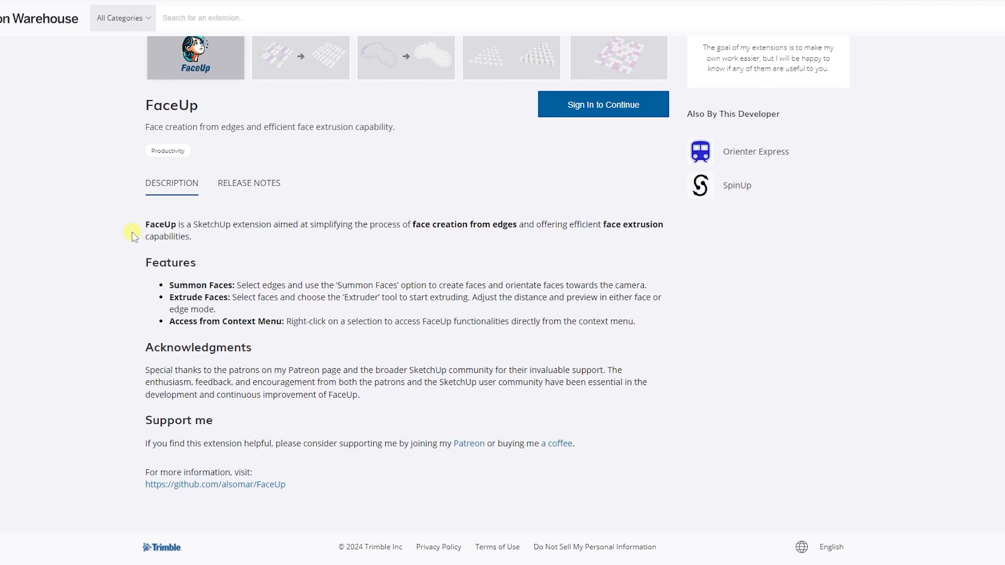
pyautogui.moveTo(414, 224); pyautogui.dragTo(533, 224)
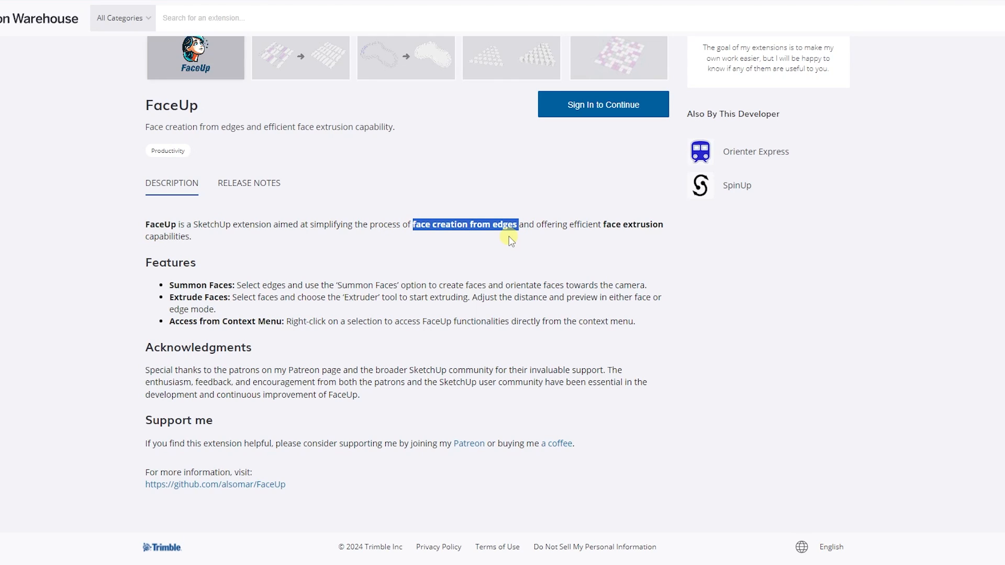
pyautogui.moveTo(525, 257)
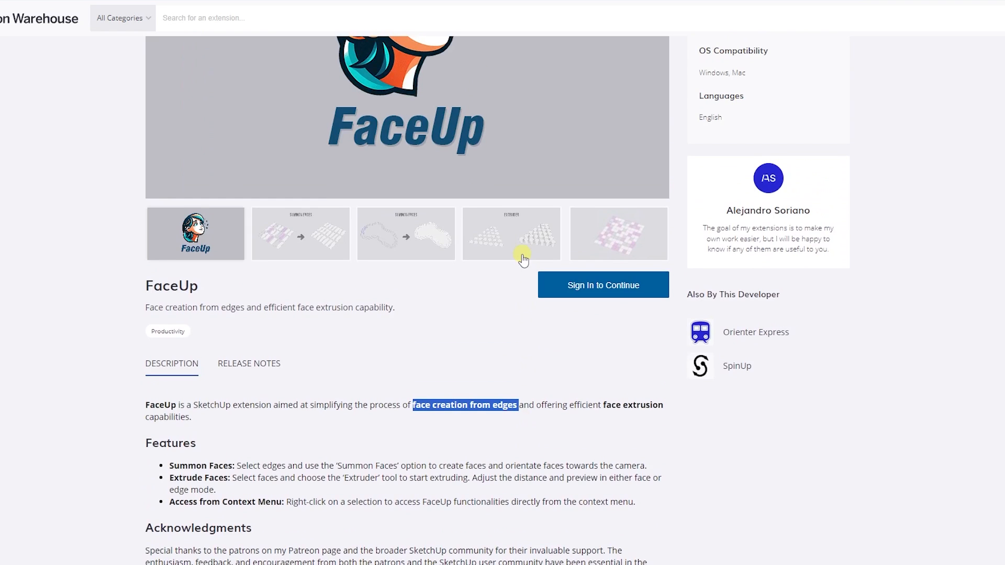
pyautogui.scroll(-3)
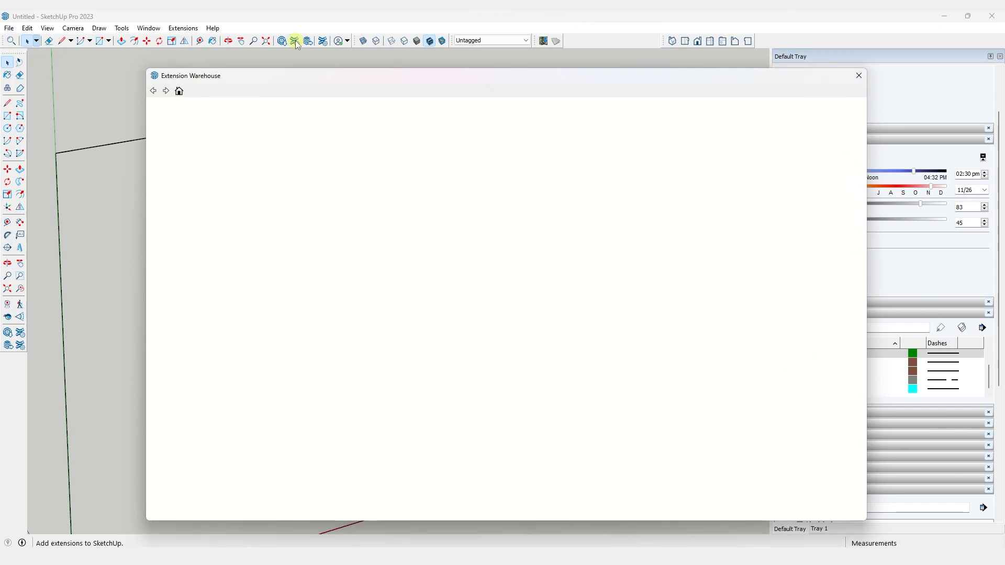
# Search 'fac' in the Extension Warehouse to reach FaceUp, then close the dialog
pyautogui.write('fac')
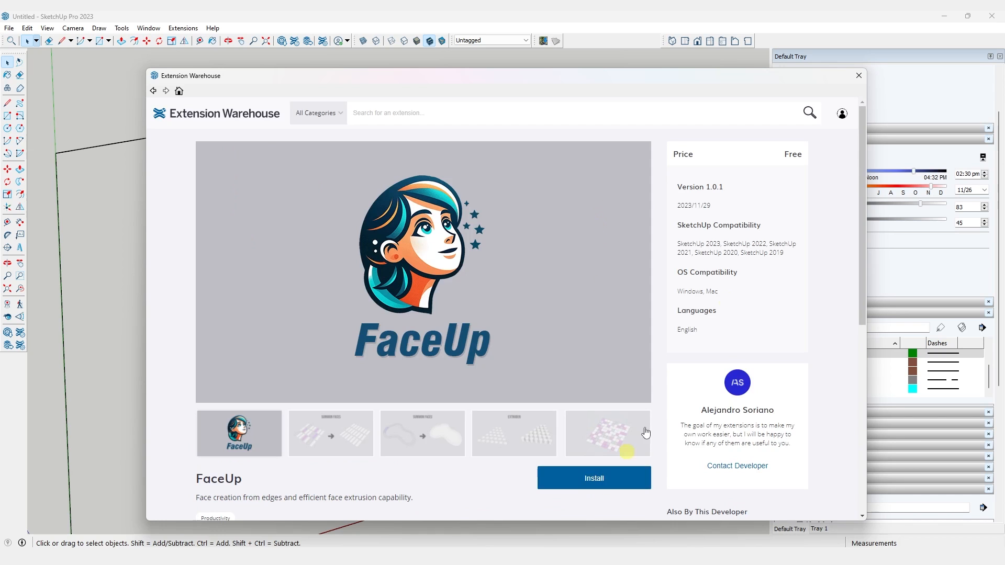
pyautogui.click(858, 75)
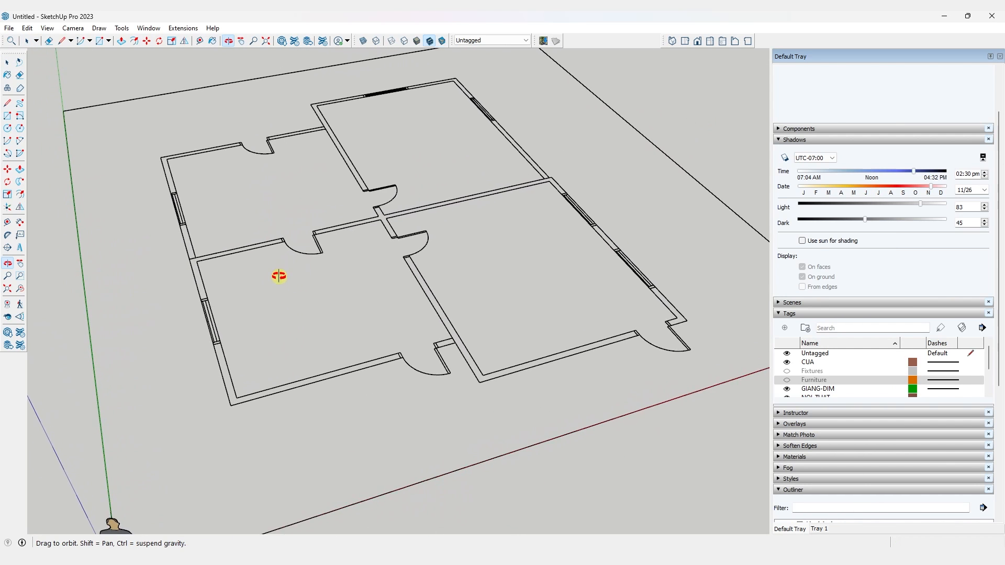
# Select all floor plan edges and create faces from them with FaceUp Summon Faces
pyautogui.click(7, 62)
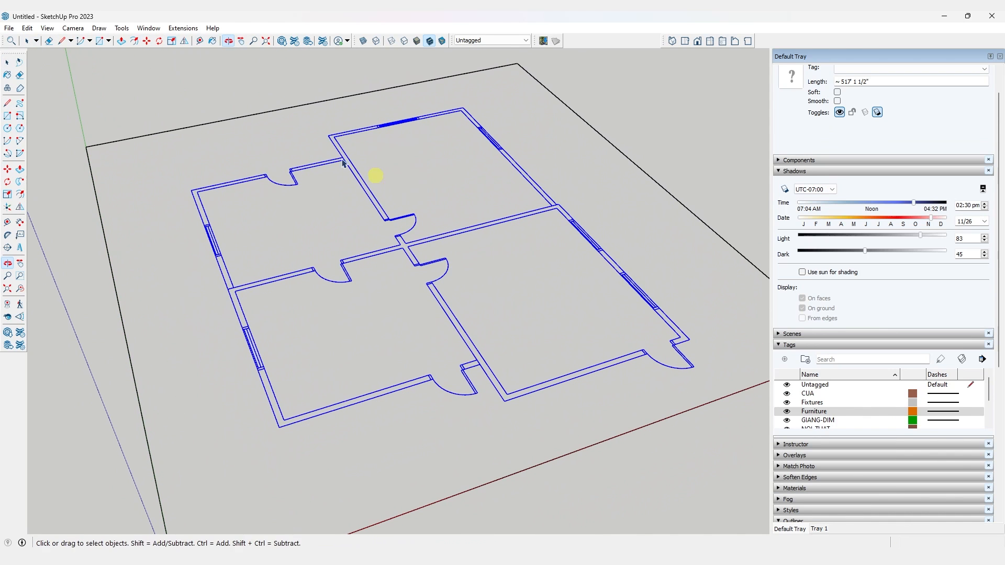
pyautogui.click(182, 27)
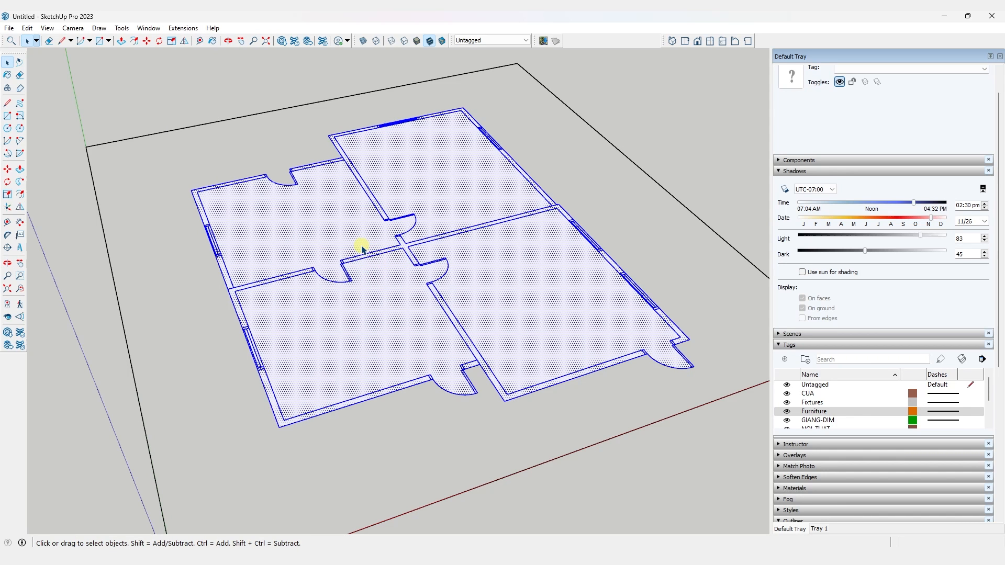
pyautogui.moveTo(362, 248); pyautogui.dragTo(401, 232)
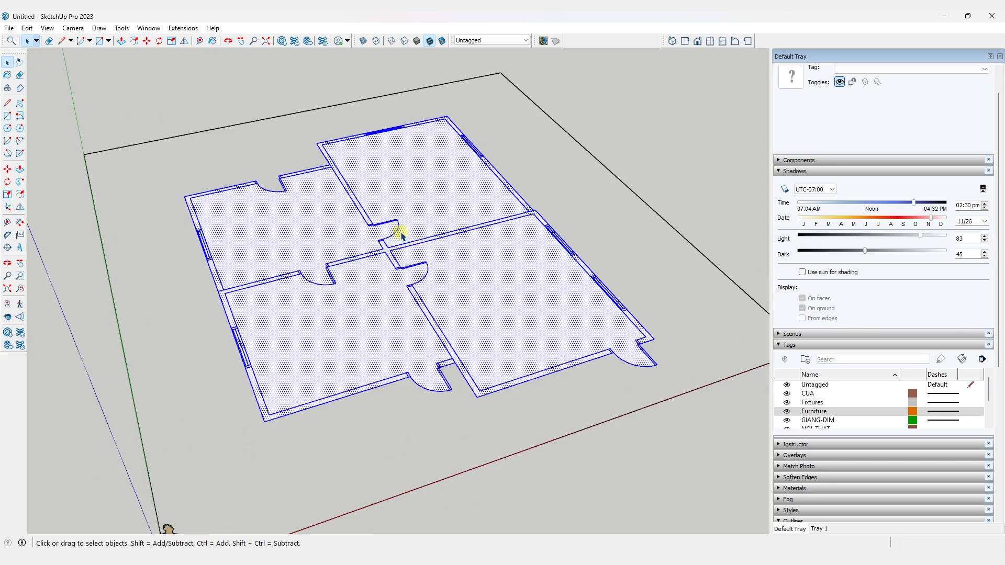
pyautogui.moveTo(388, 318)
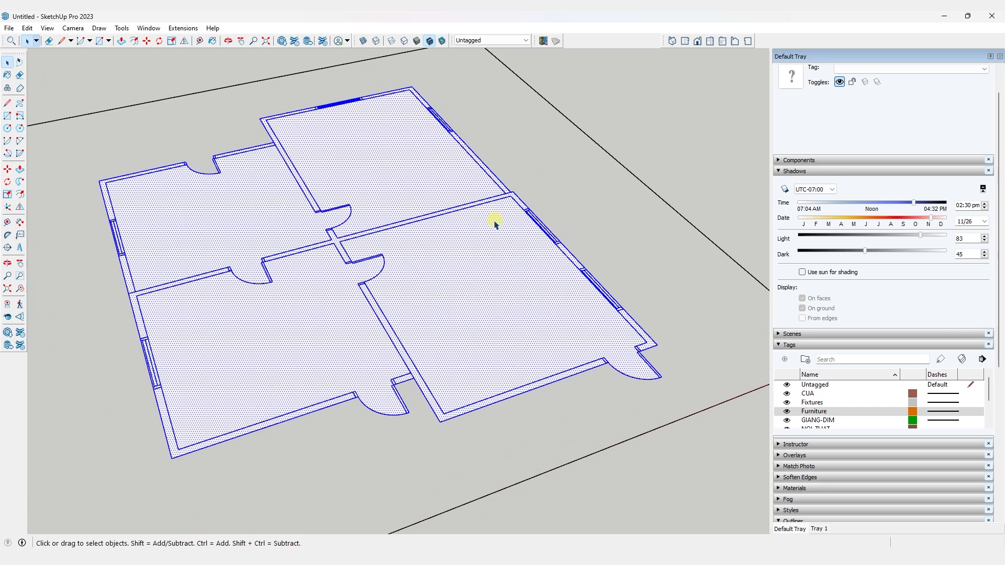
# Show the installed Extensions list with FaceUp's Summon Faces and Face Extruder commands
pyautogui.click(182, 27)
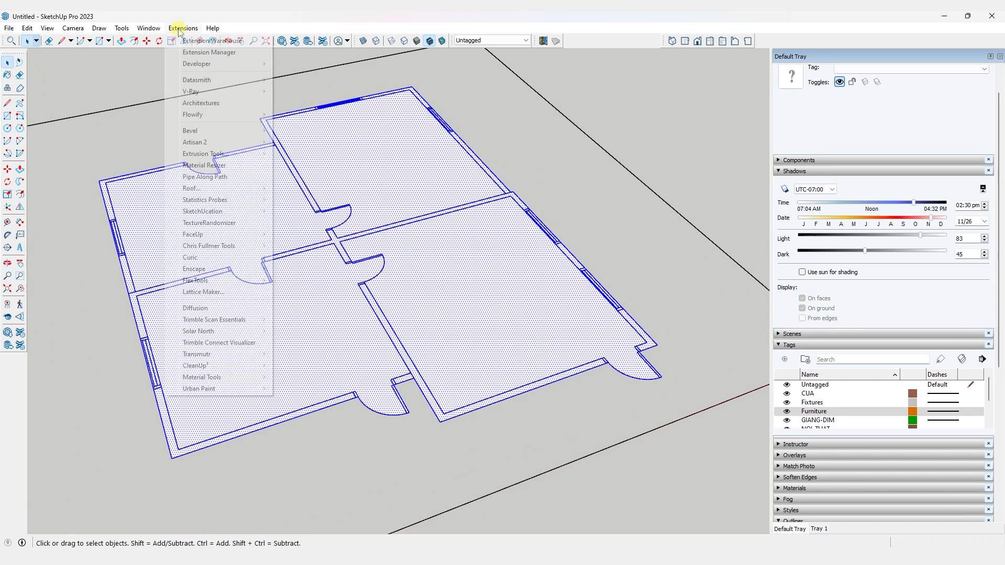
pyautogui.moveTo(203, 234)
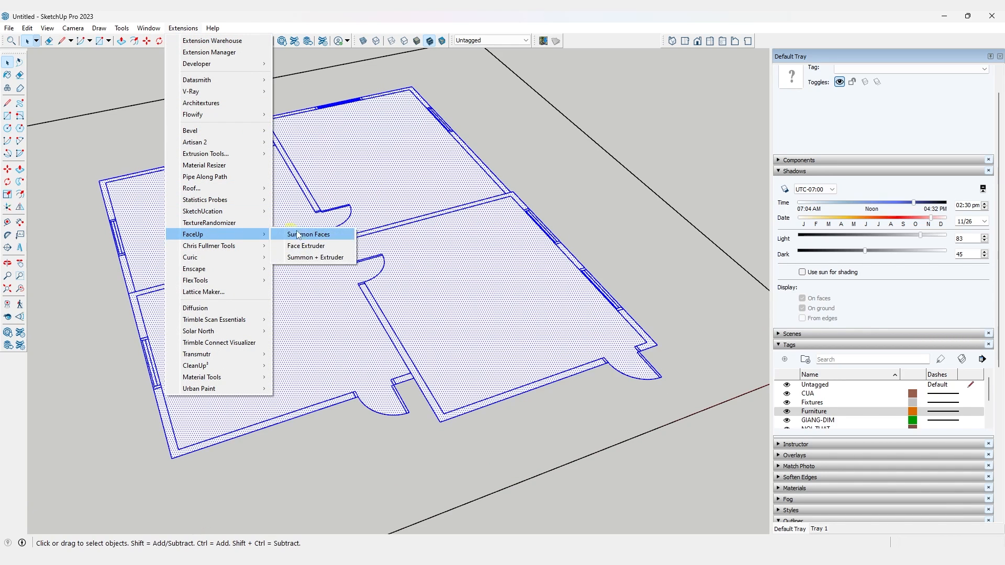
pyautogui.moveTo(313, 245)
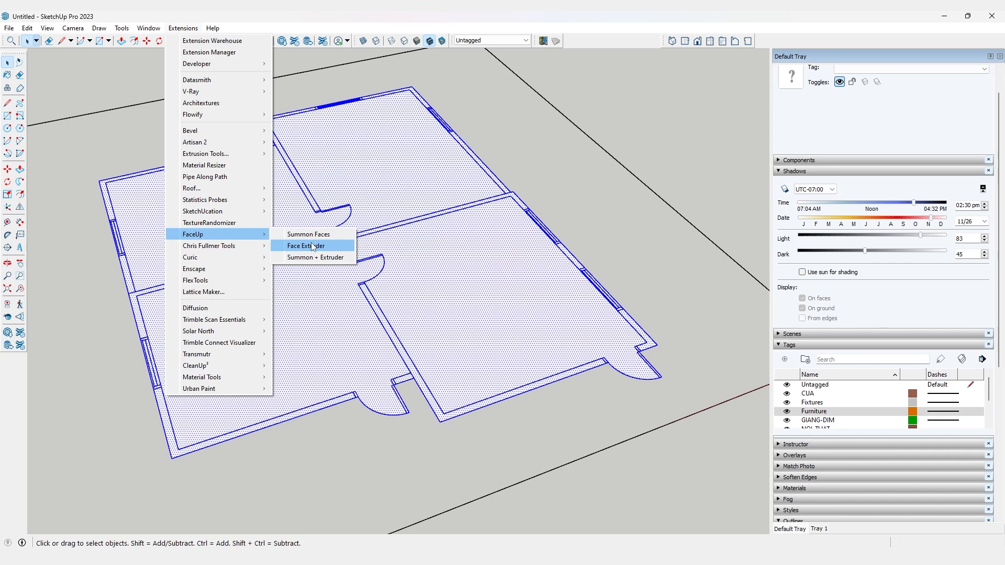
pyautogui.moveTo(288, 230)
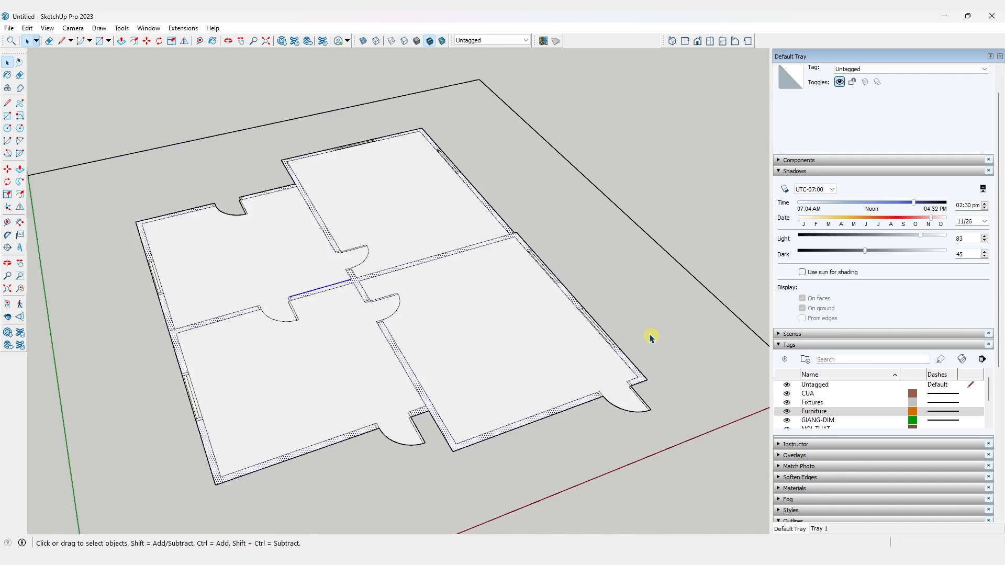
# Extrude the selected wall strip faces upward to full wall height with Face Extruder
pyautogui.click(182, 27)
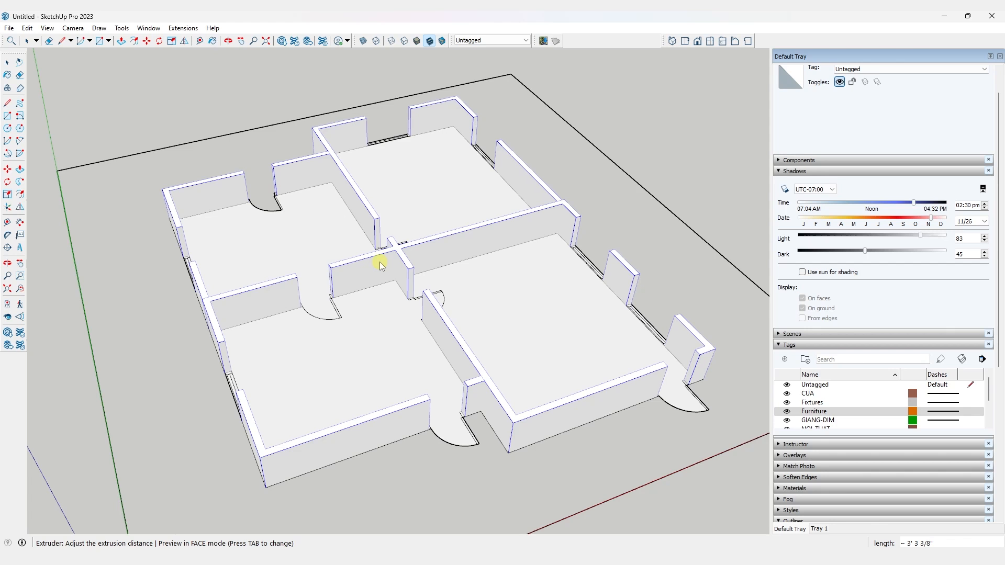
pyautogui.moveTo(379, 266); pyautogui.dragTo(380, 127)
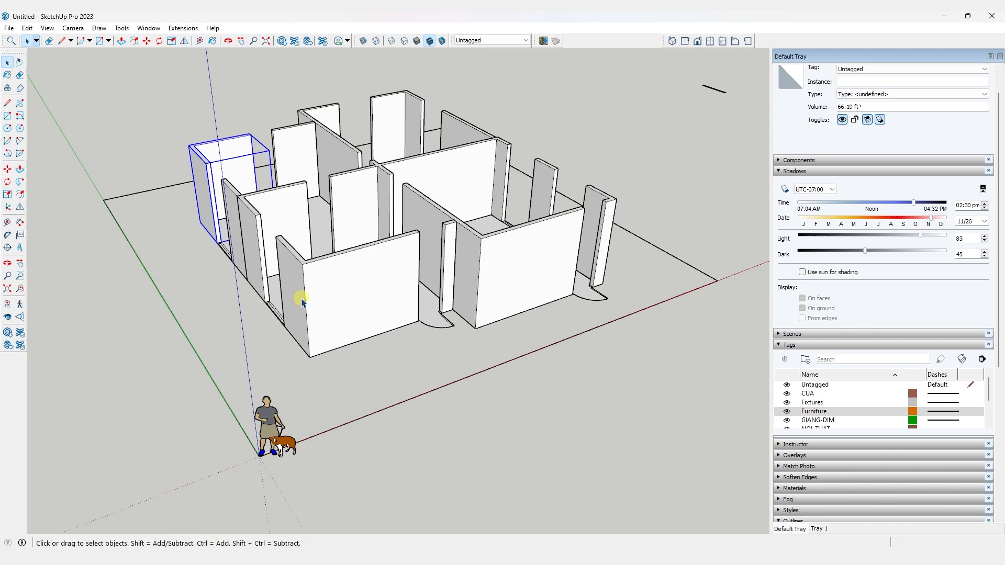
# Select the L-shaped brick/stud/stucco strips and start Face Extruder from the Extensions menu
pyautogui.scroll(-3)
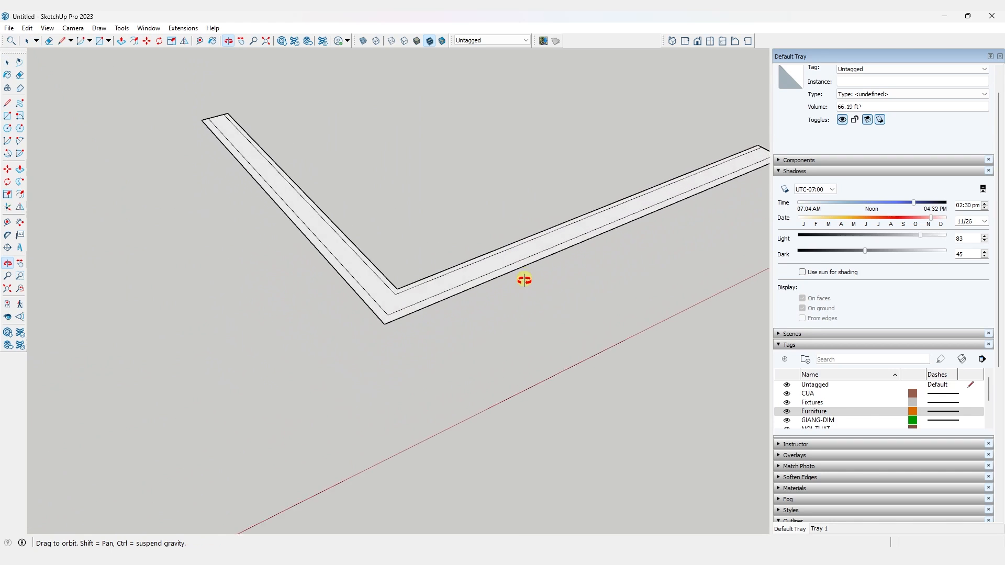
pyautogui.click(6, 62)
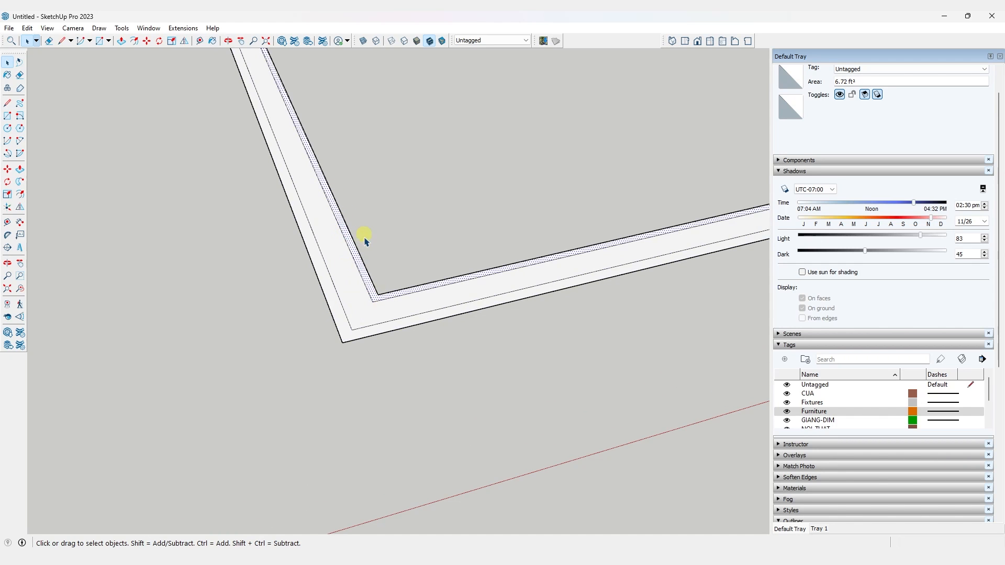
pyautogui.scroll(-3)
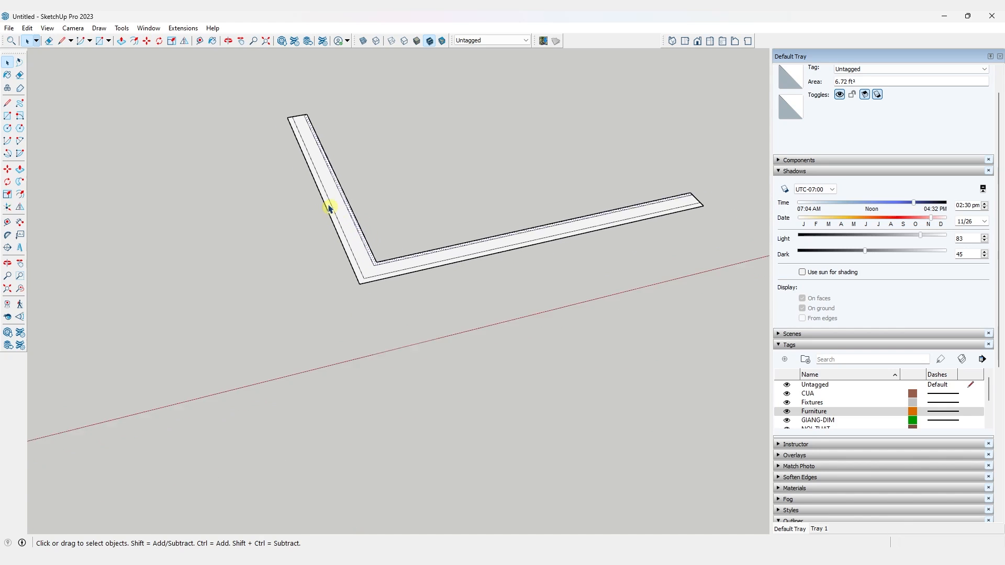
pyautogui.click(182, 27)
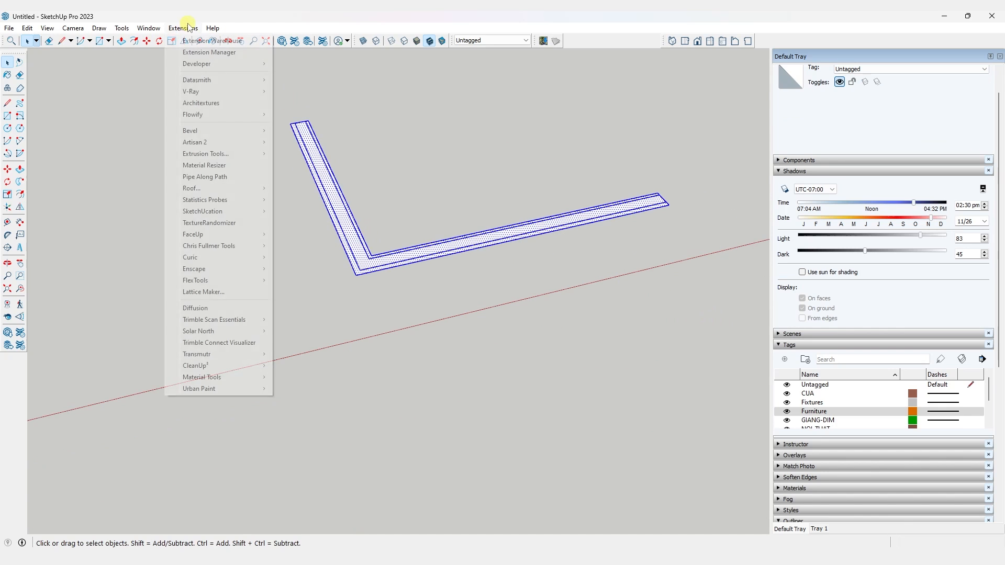
pyautogui.moveTo(220, 235)
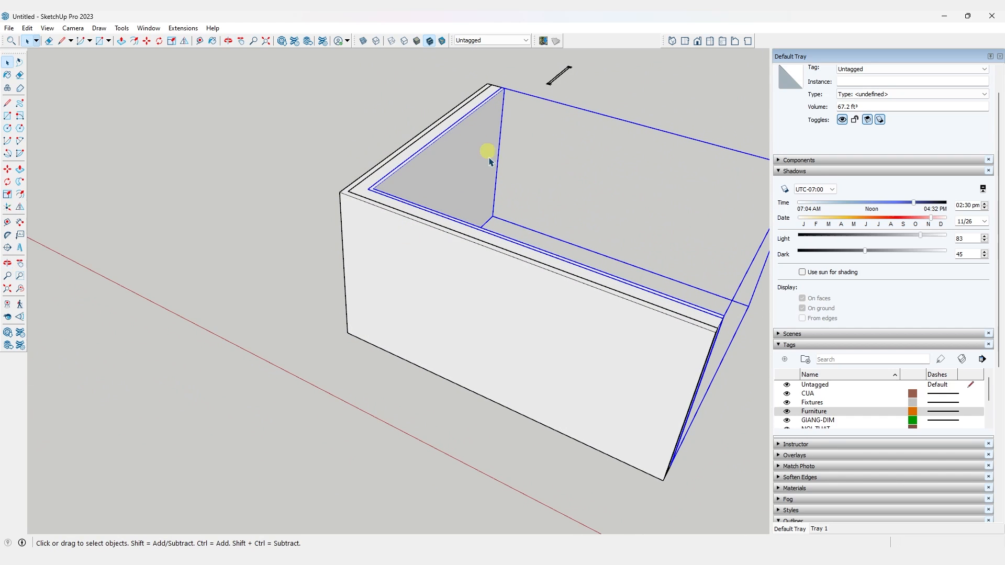
# Paint the outer wall layer with Brick Antique 01 from the brick and cladding materials
pyautogui.click(794, 171)
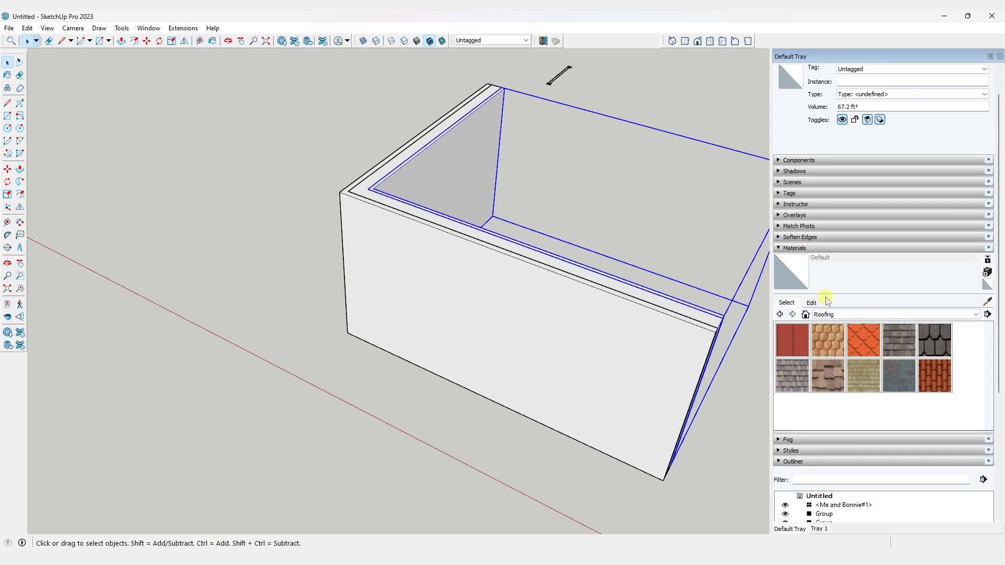
pyautogui.click(971, 314)
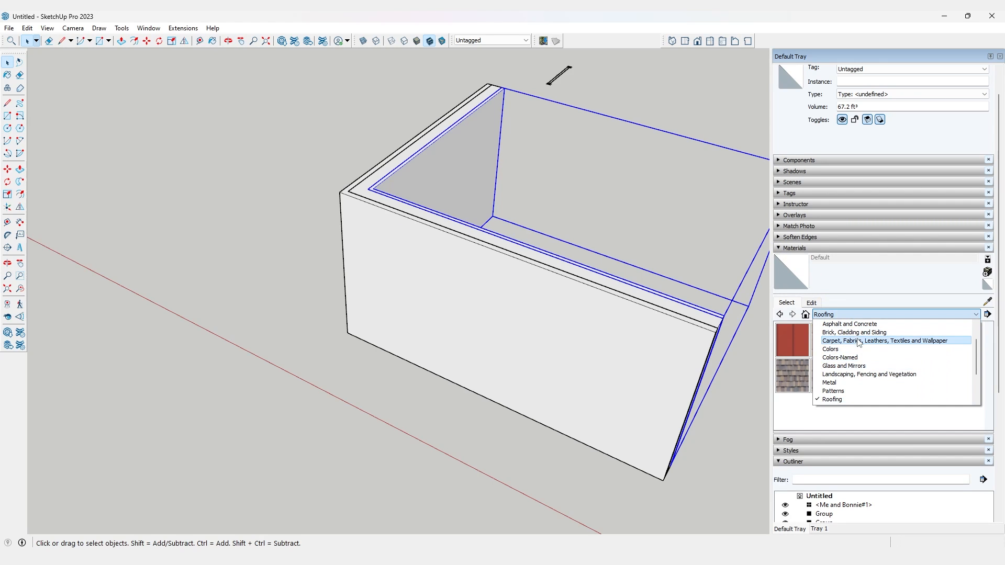
pyautogui.click(854, 333)
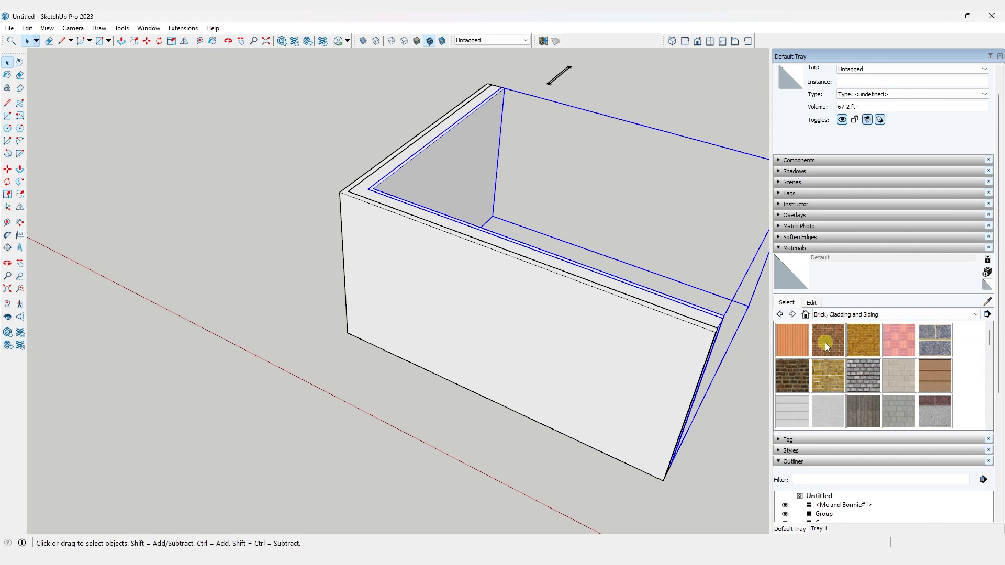
pyautogui.click(826, 339)
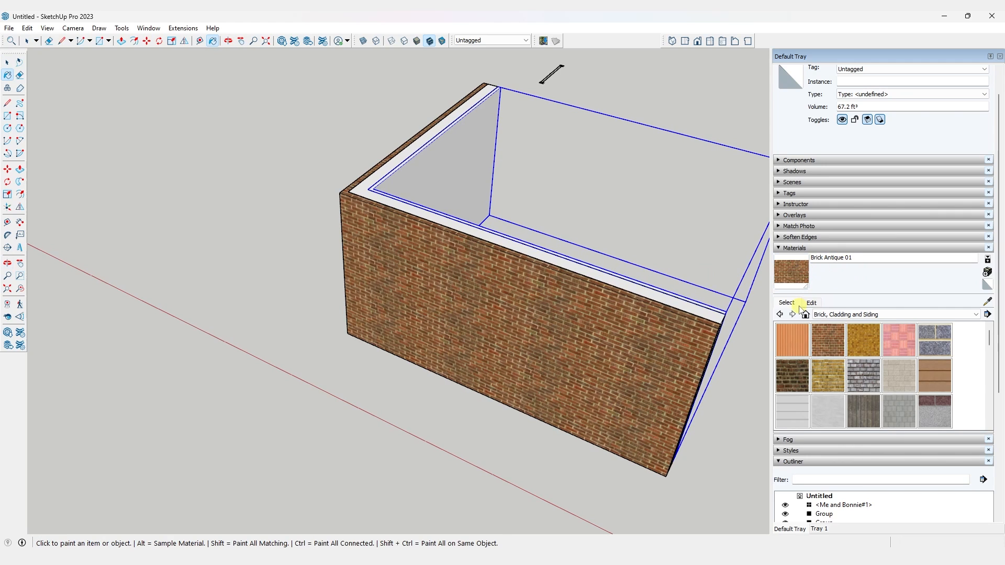
# Paint the middle layer with Color M05 and the inner layer with Cladding Stucco White
pyautogui.click(973, 314)
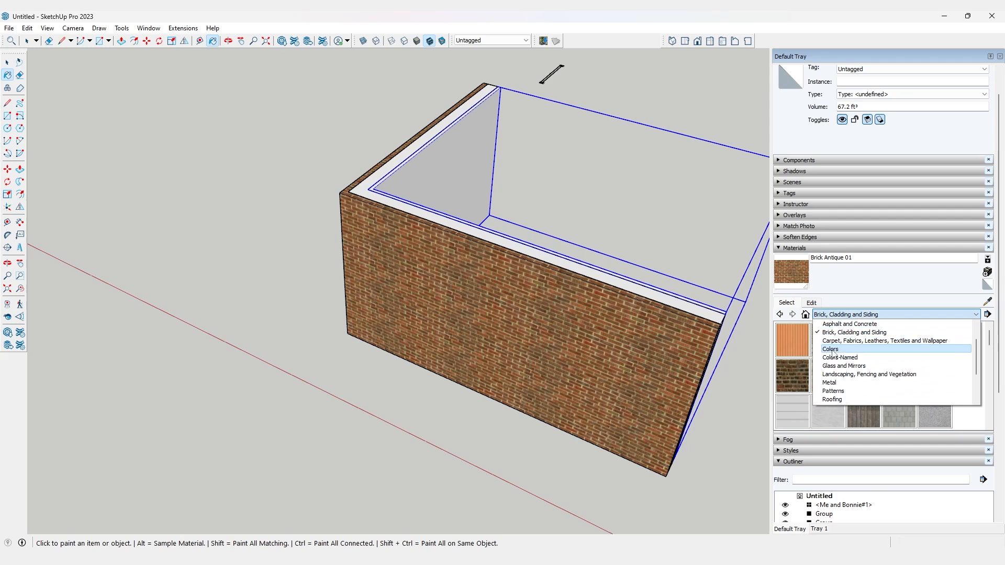
pyautogui.click(829, 350)
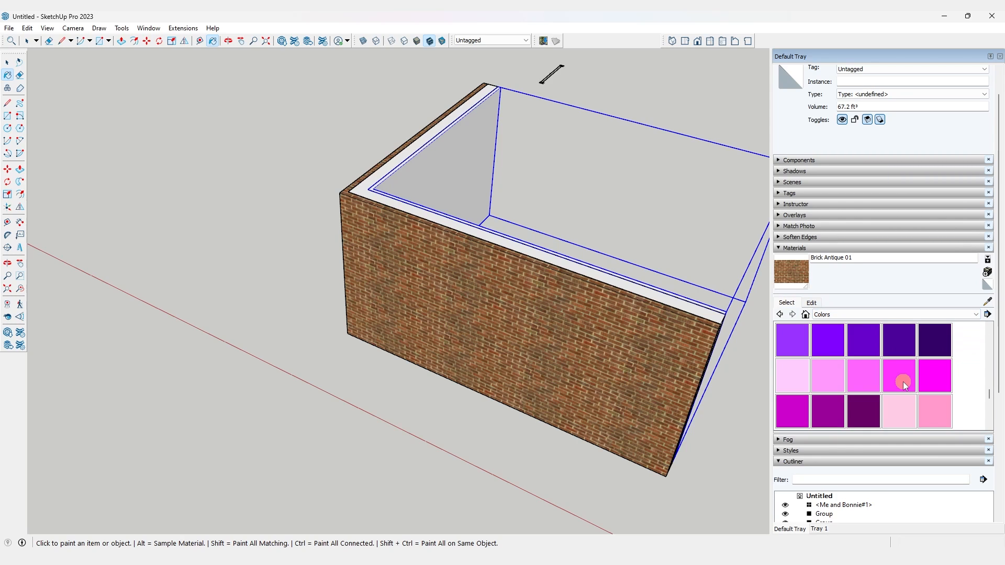
pyautogui.click(827, 375)
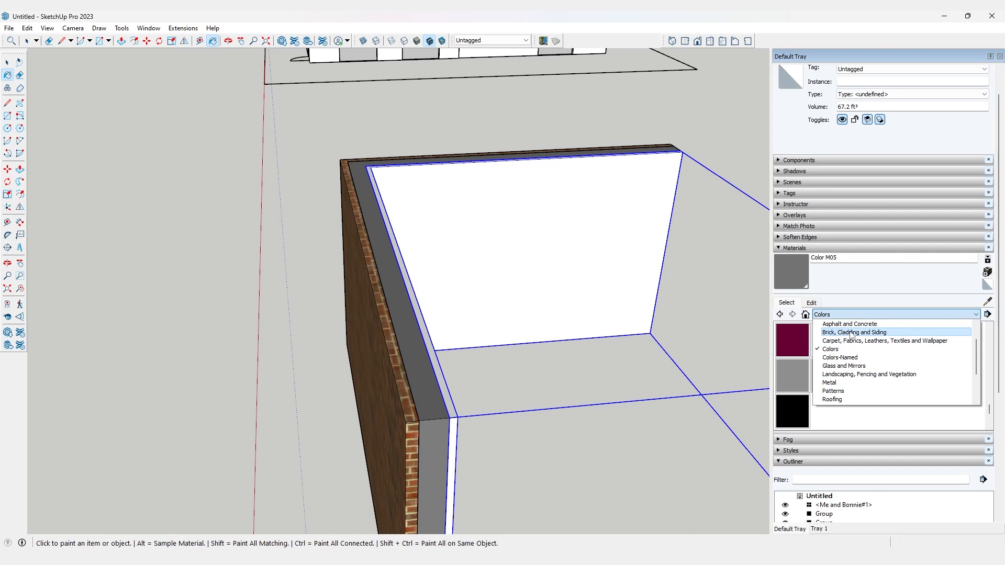
pyautogui.click(853, 332)
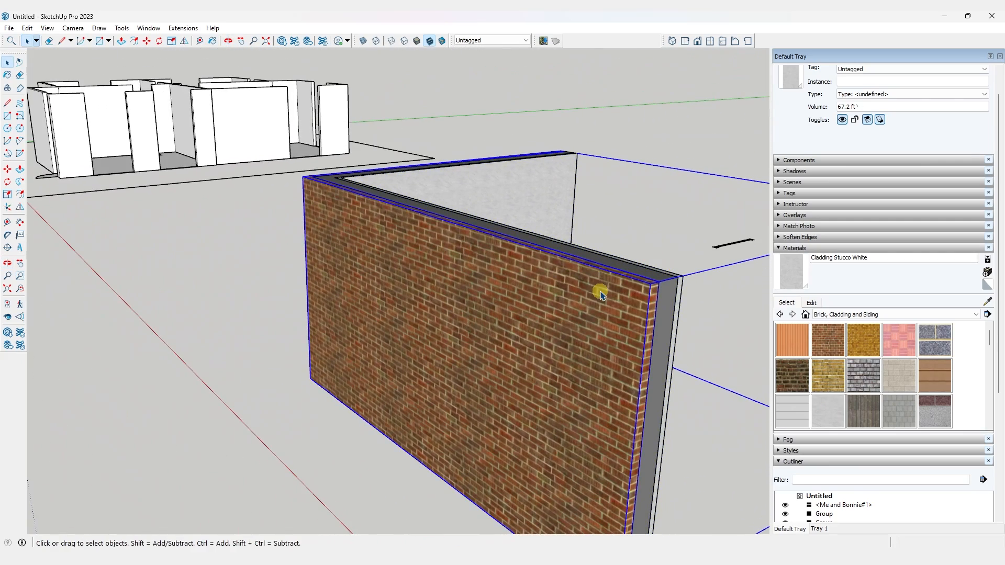
pyautogui.click(577, 301)
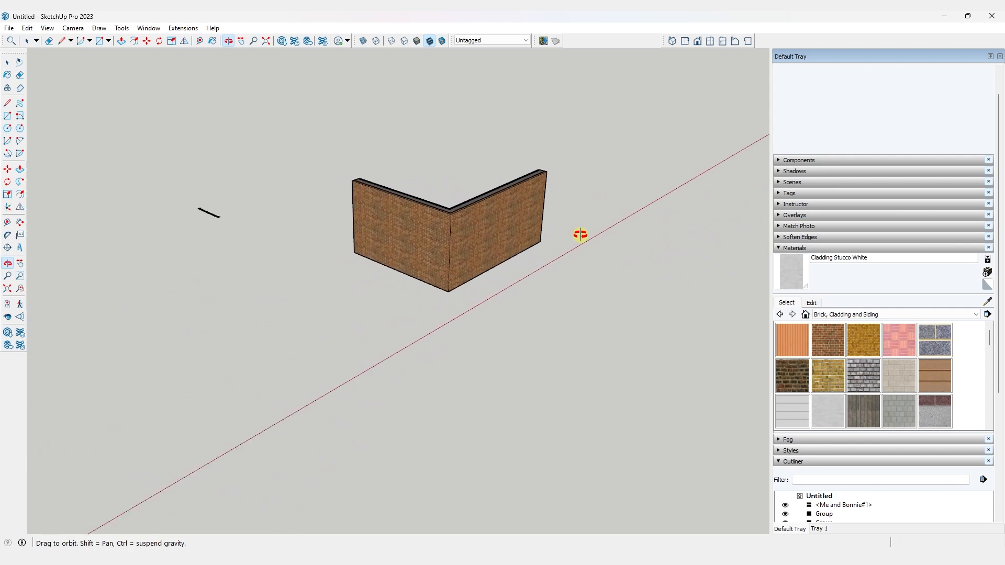
# Select and delete the sample wall assembly and its leftover outline
pyautogui.click(6, 63)
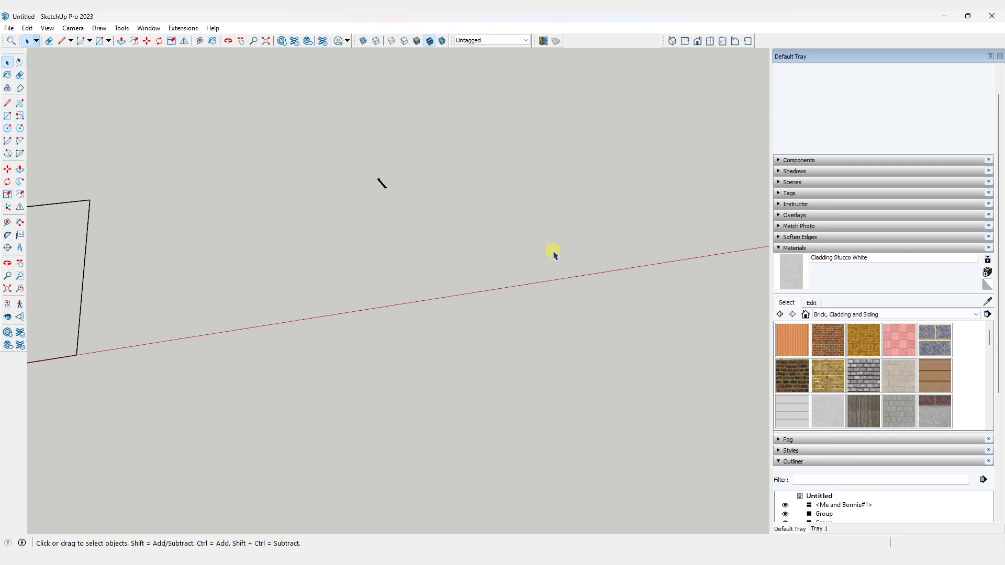
pyautogui.moveTo(573, 230)
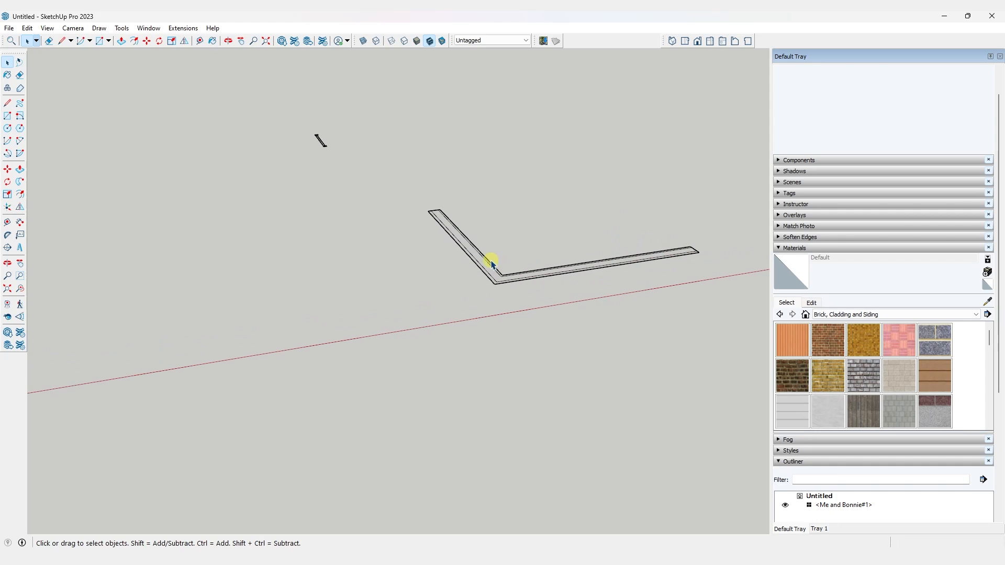
pyautogui.click(493, 260)
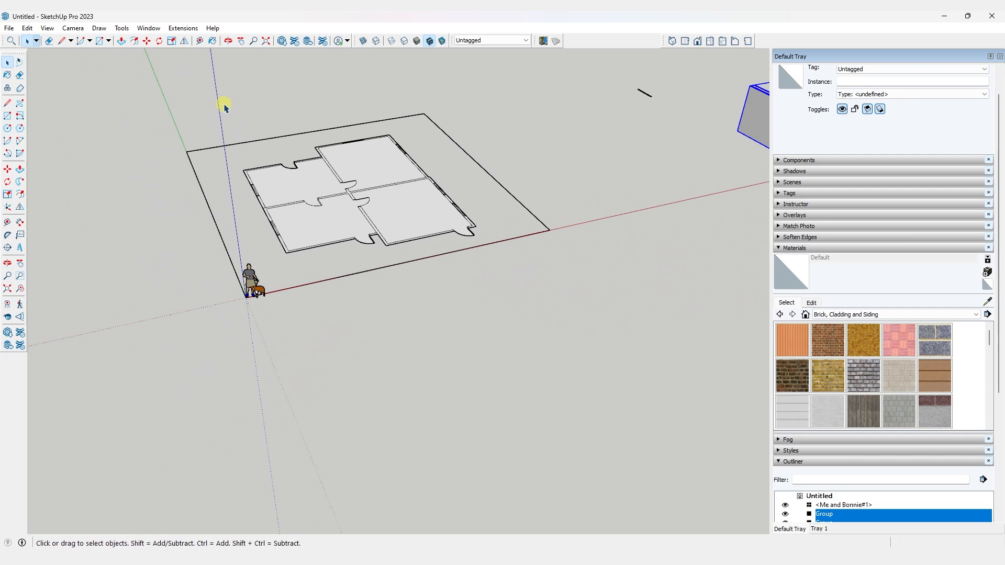
# Deselect the plan's faces and run FaceUp Summon + Extruder to raise all walls to full height
pyautogui.rightClick(366, 184)
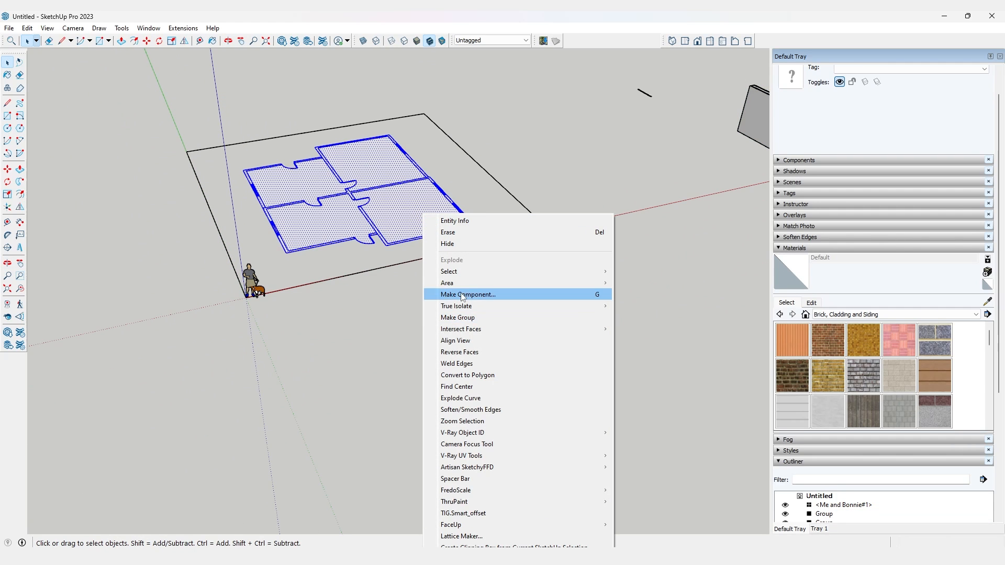
pyautogui.moveTo(448, 271)
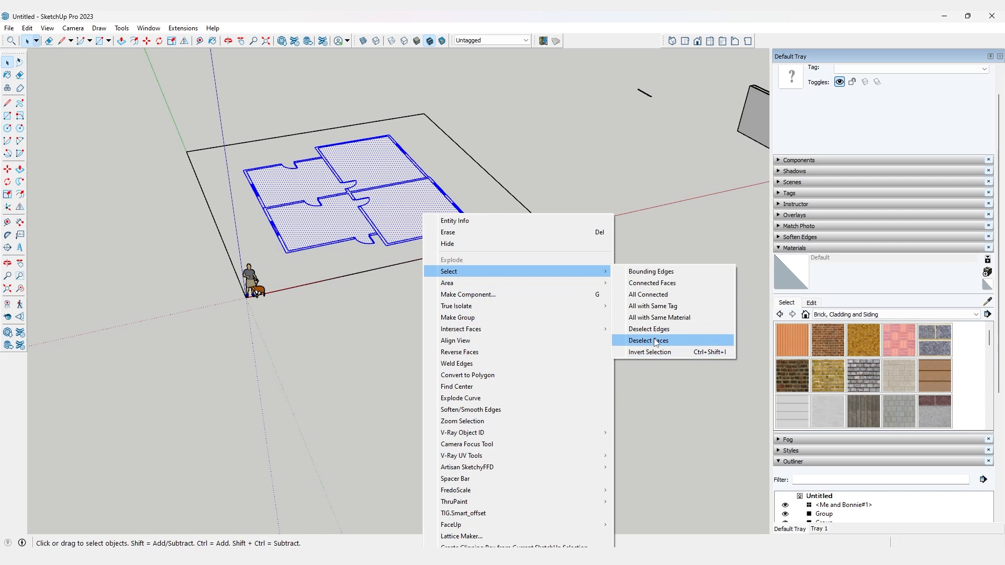
pyautogui.click(648, 340)
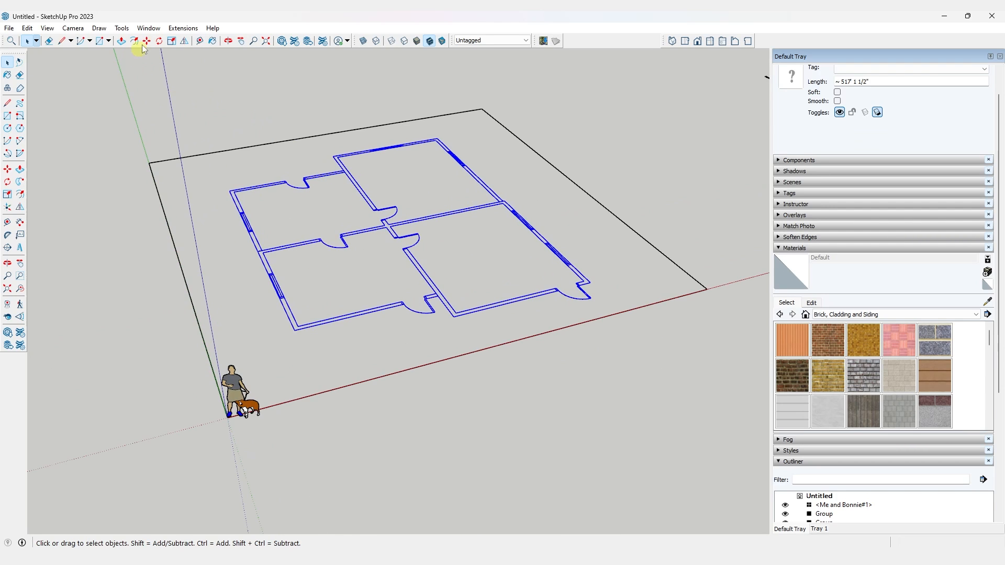
pyautogui.click(182, 27)
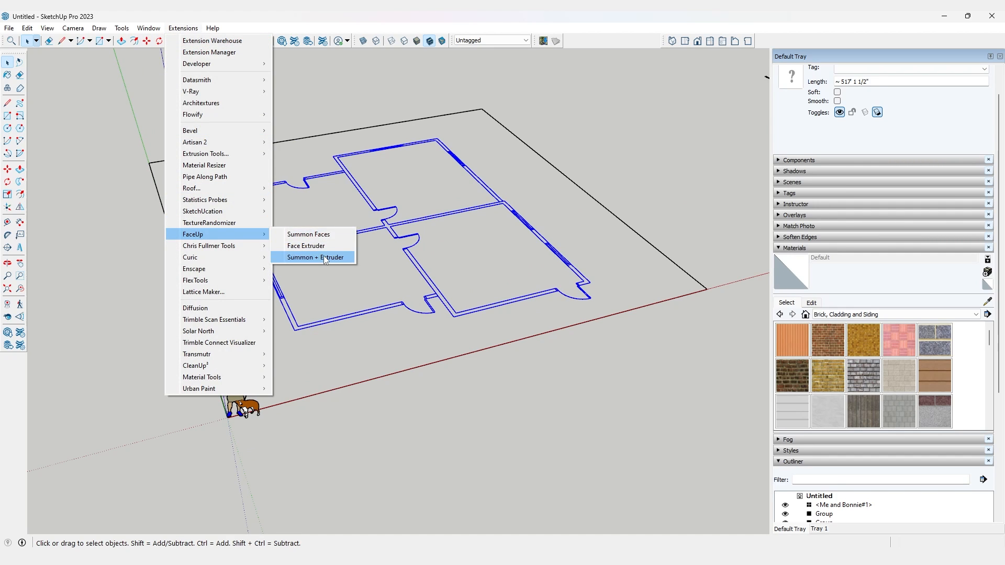
pyautogui.click(314, 257)
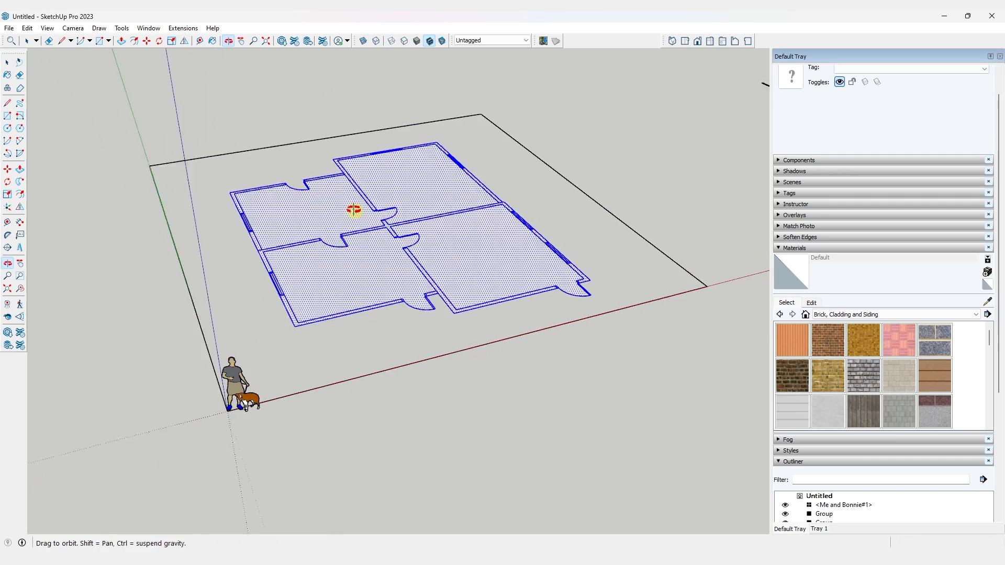
pyautogui.moveTo(355, 209); pyautogui.dragTo(363, 163)
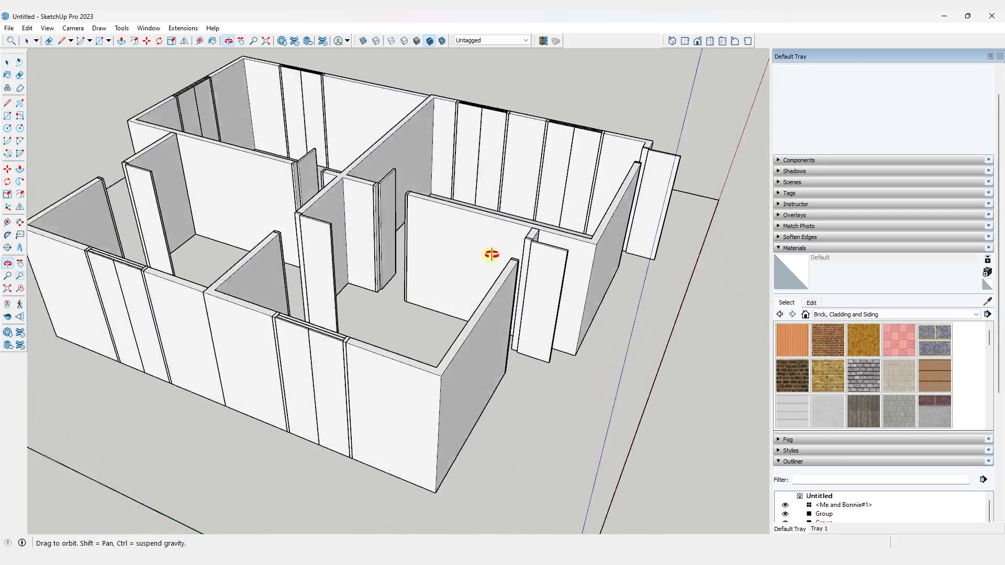
pyautogui.moveTo(490, 254); pyautogui.dragTo(478, 282)
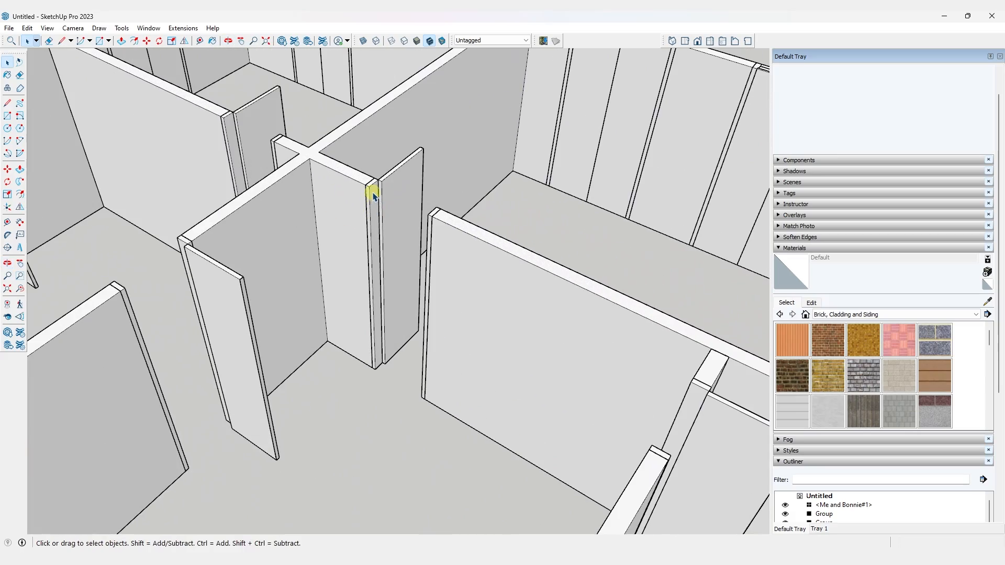
pyautogui.scroll(-3)
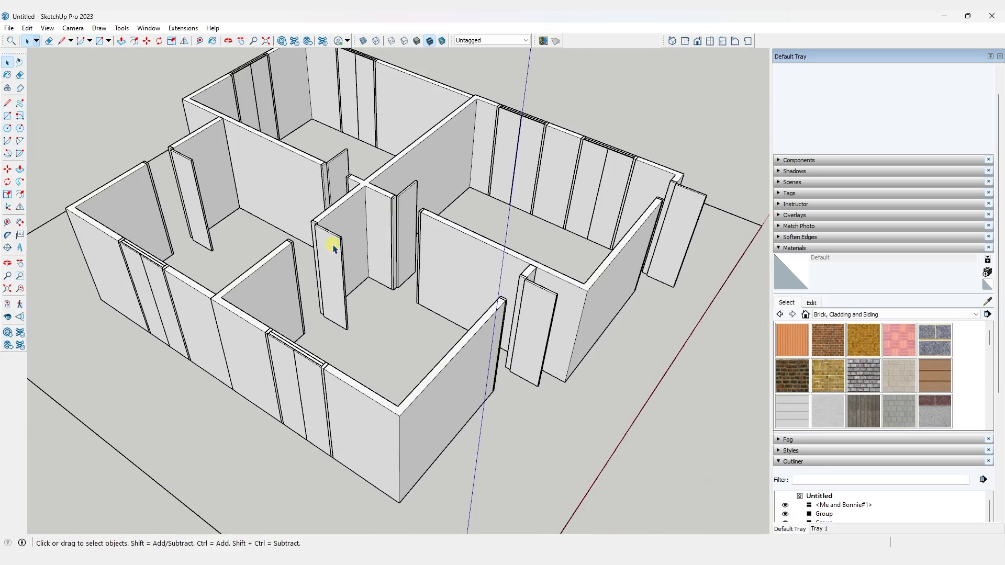
pyautogui.click(331, 250)
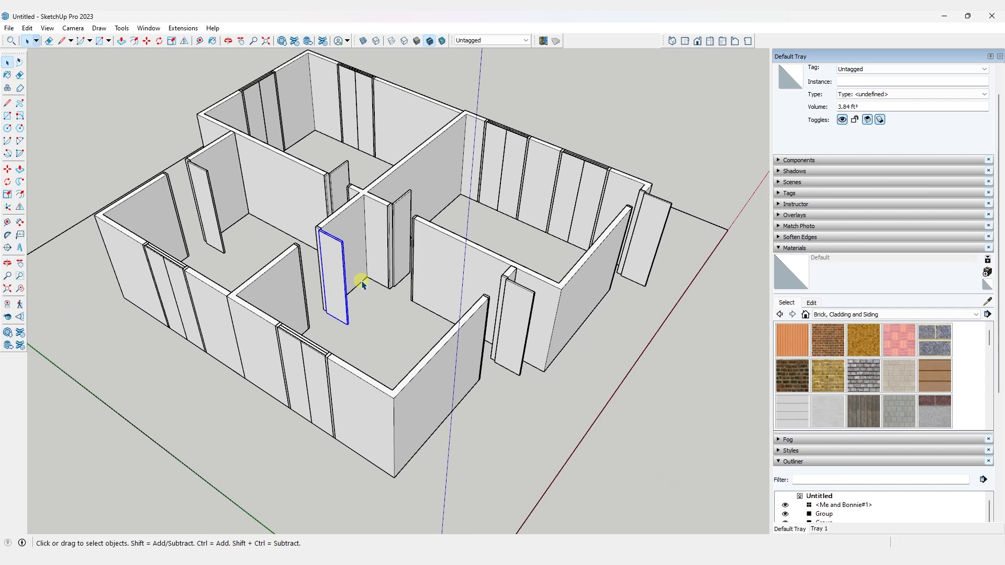
pyautogui.click(495, 159)
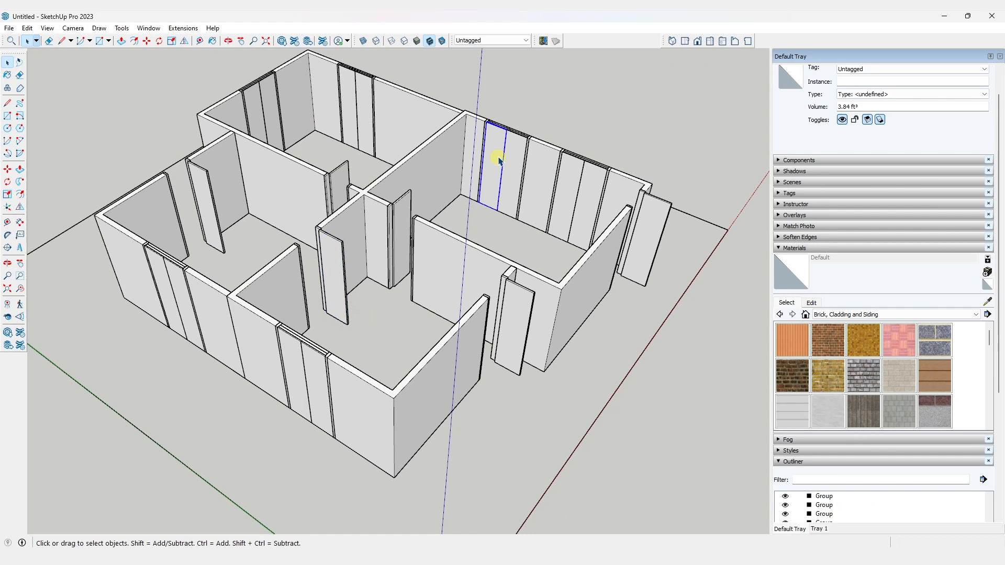